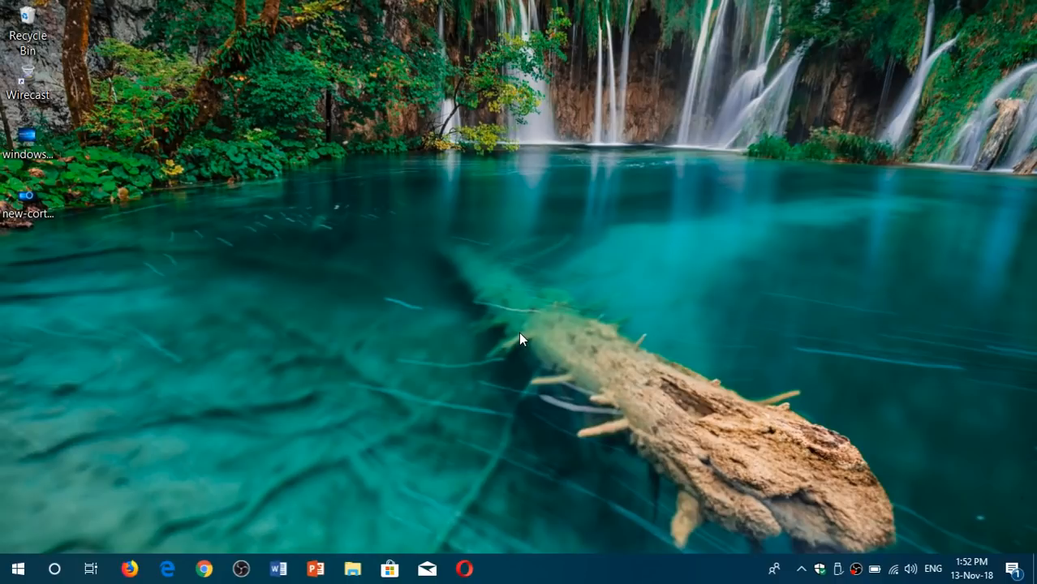
{"action": "mouse_move", "coordinate": [84, 529]}
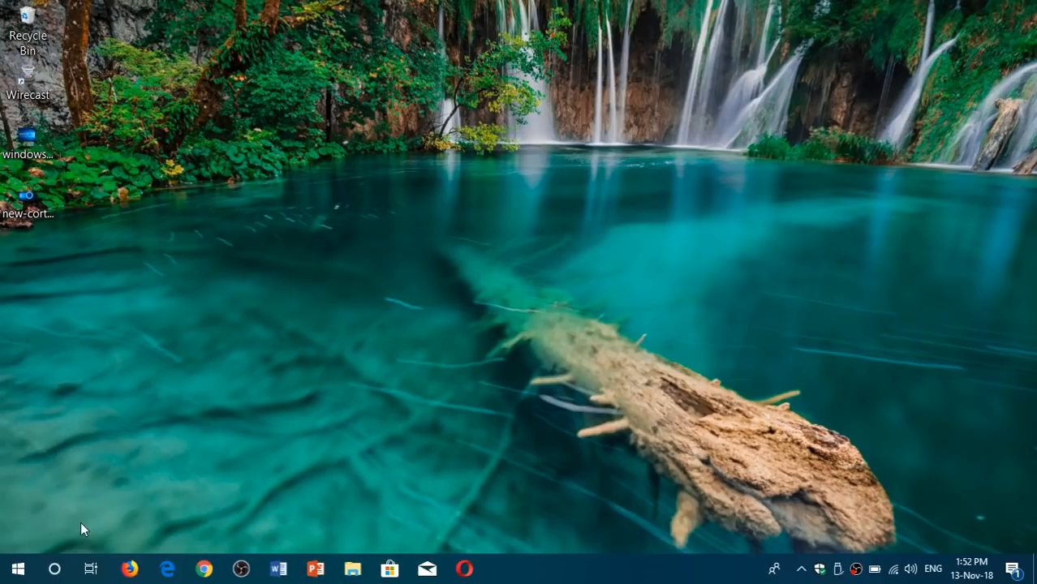
Step: Run winver from Windows search to show About Windows (version 1809, build 17763.134)
{"action": "left_click", "coordinate": [54, 568]}
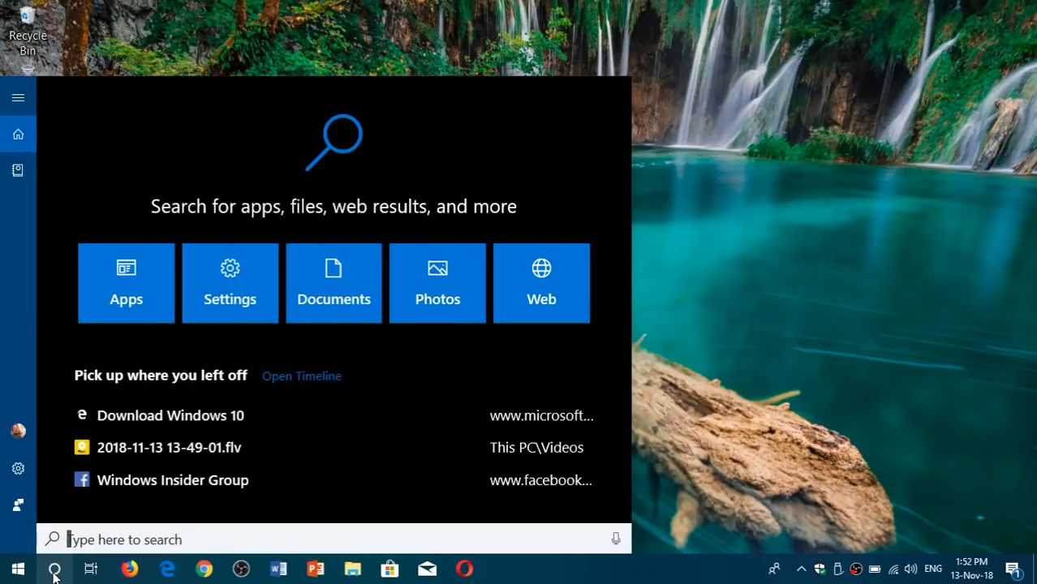
{"action": "type", "text": "winver"}
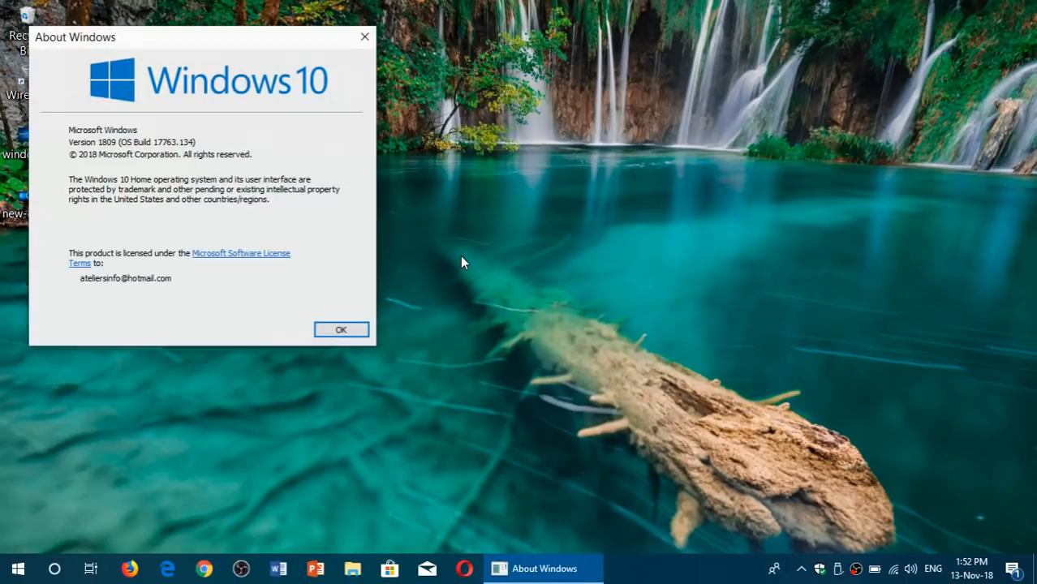
{"action": "mouse_move", "coordinate": [203, 42]}
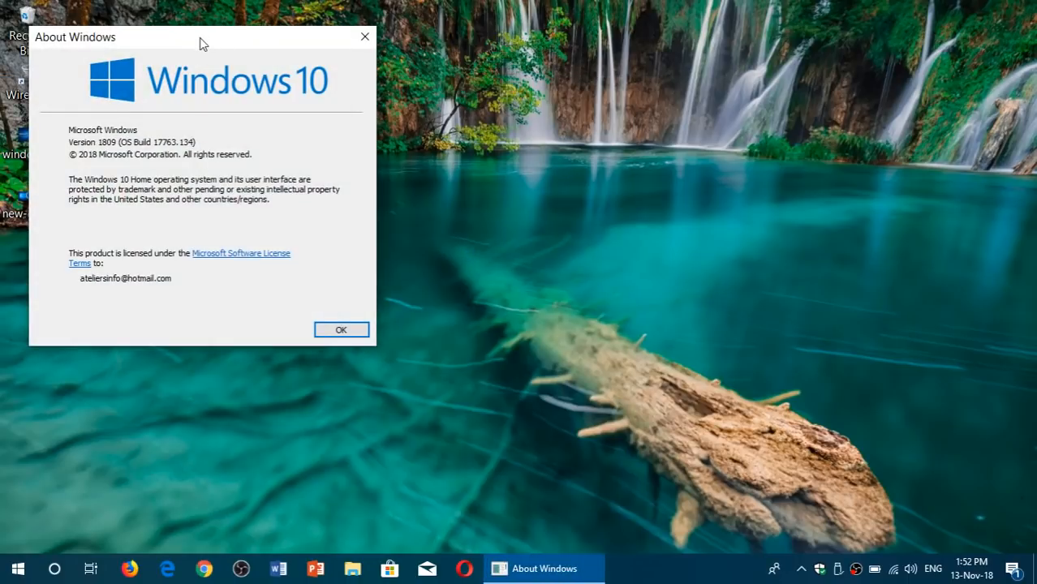